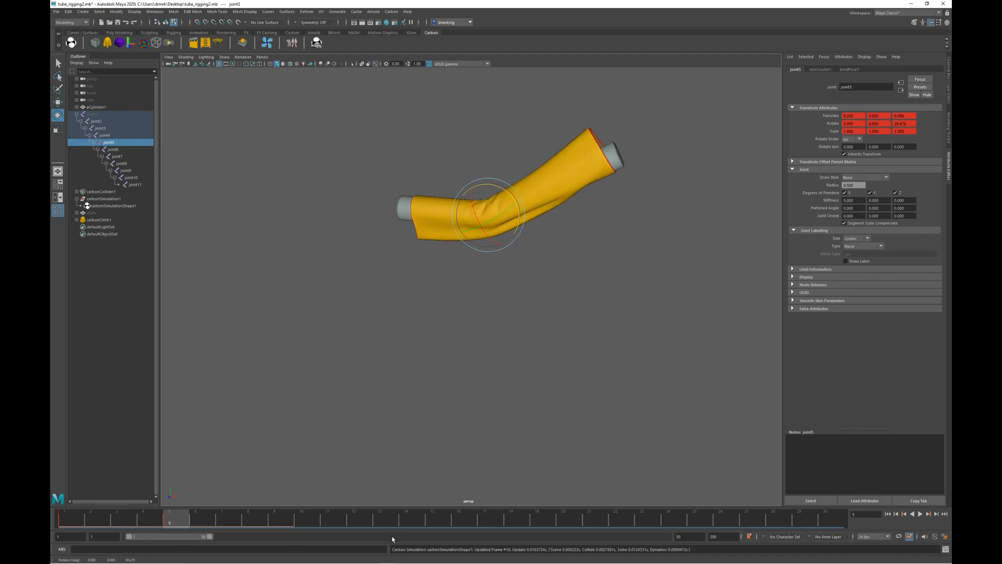
Key joint5's rotation so the yellow cloth tube bends at its middle
{"action": "left_click", "coordinate": [327, 519]}
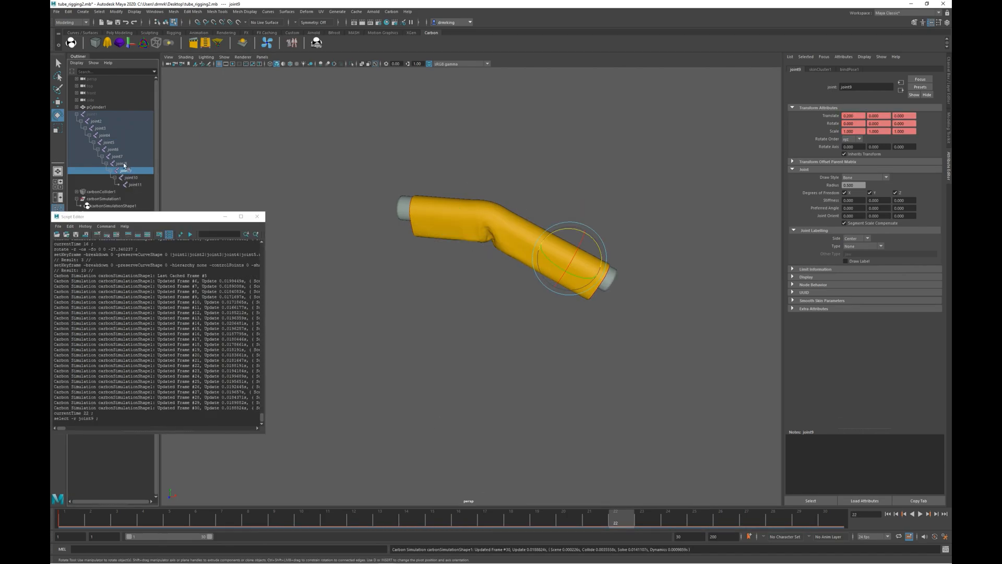
Show the Script Editor log of frames re-simulated after keying joint9 at frame 22
{"action": "left_click", "coordinate": [120, 162]}
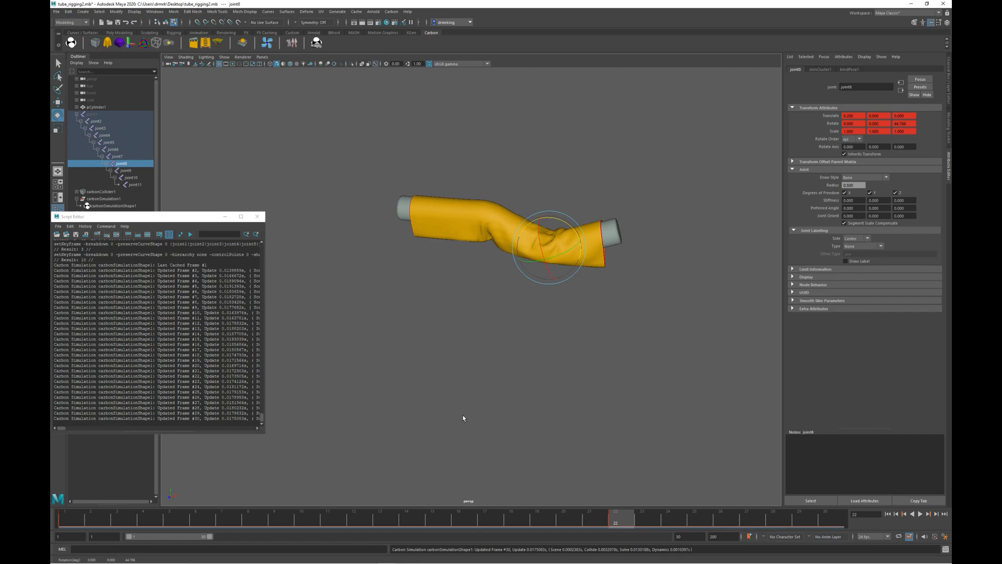
{"action": "mouse_move", "coordinate": [282, 519]}
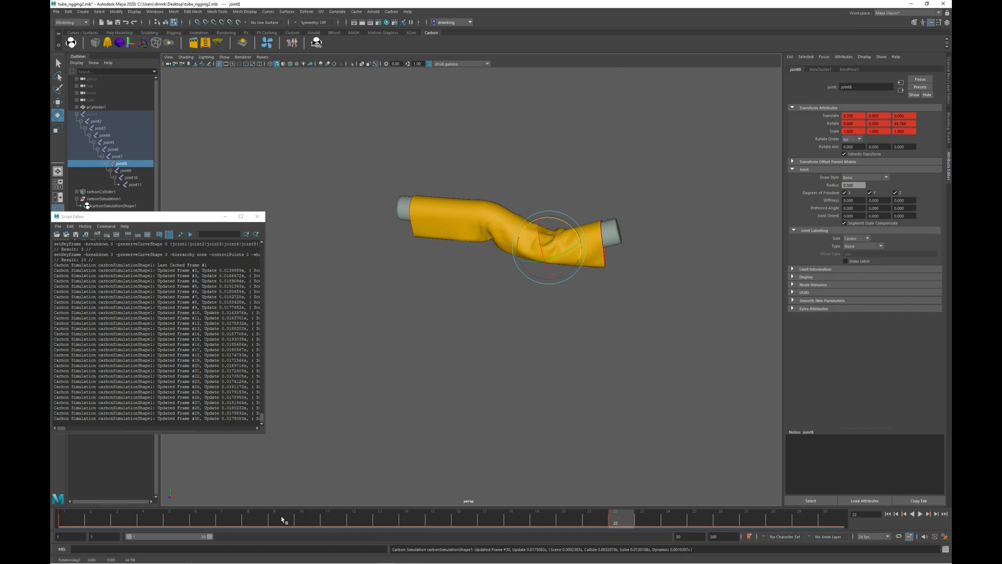